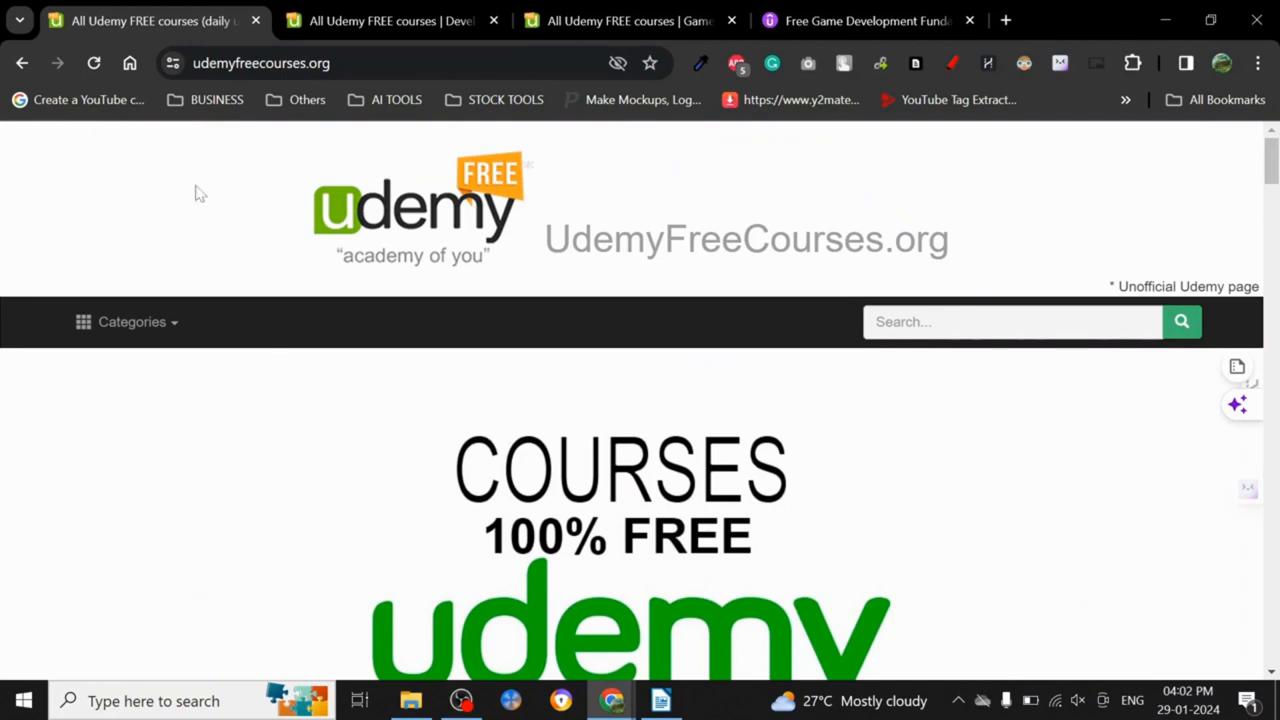
mouse_move(170, 515)
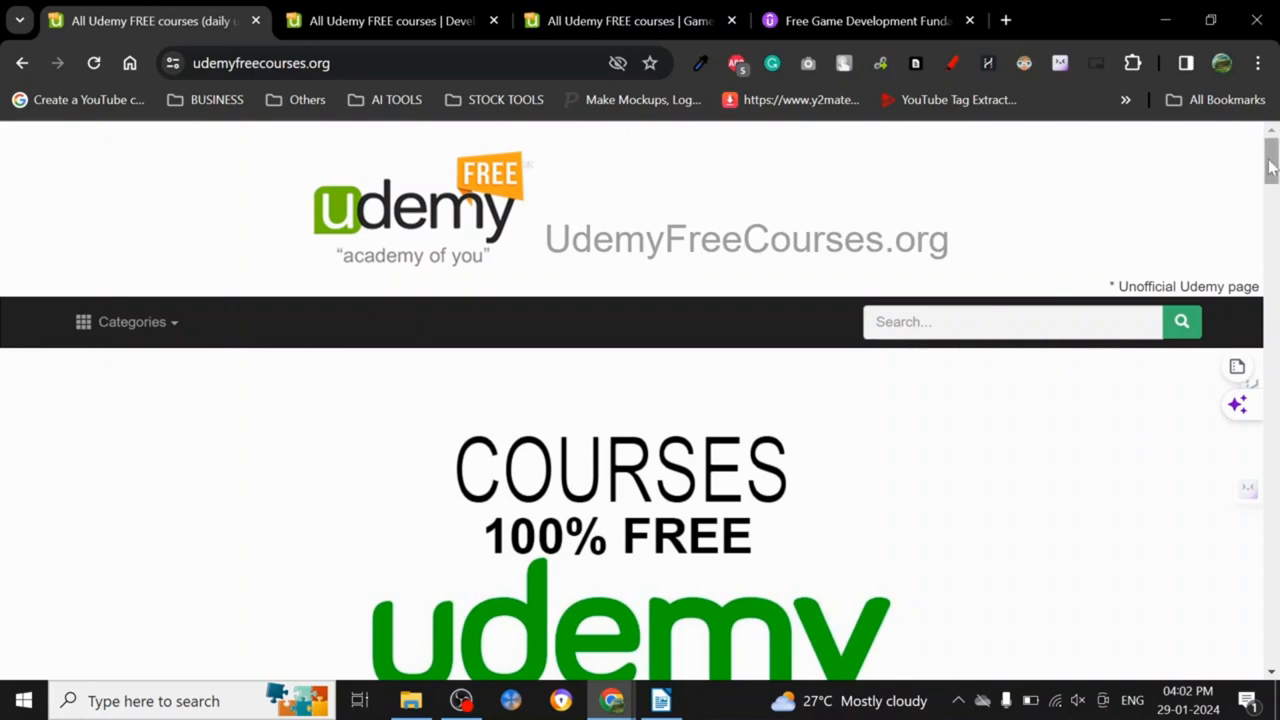
- Scroll through the homepage categories and land on the All Development category page
scroll("down", 3)
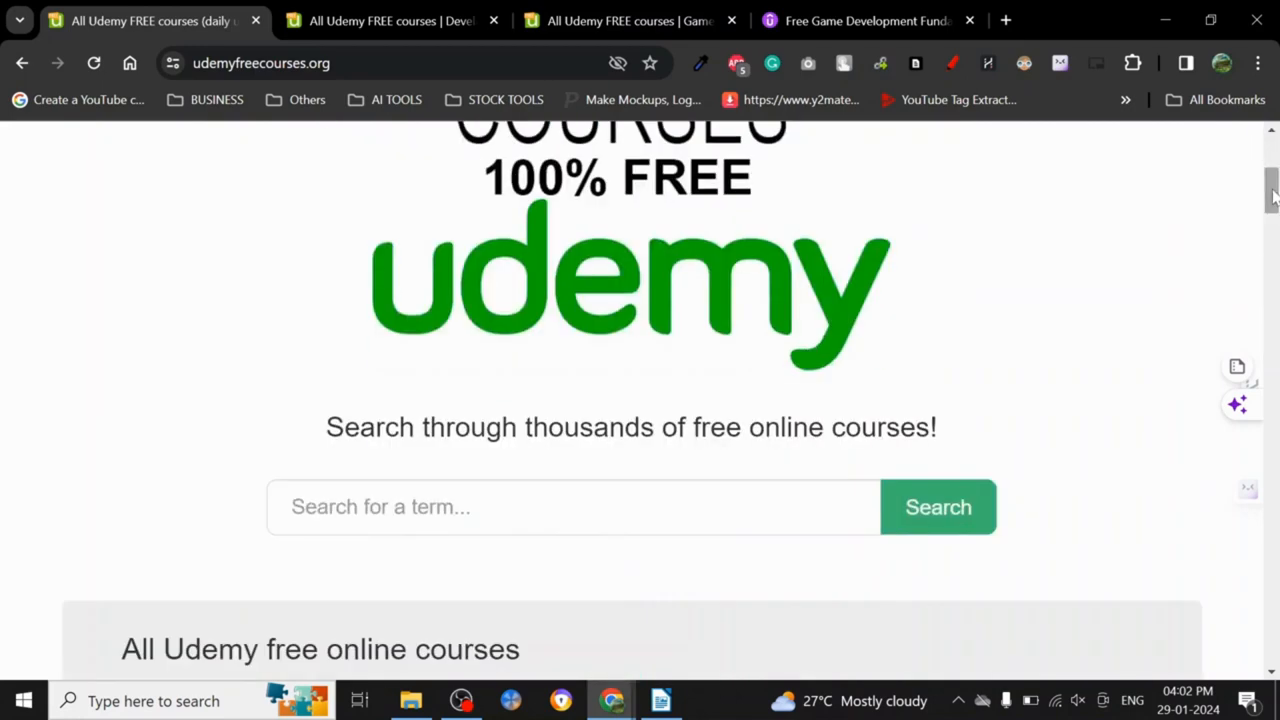
scroll("down", 3)
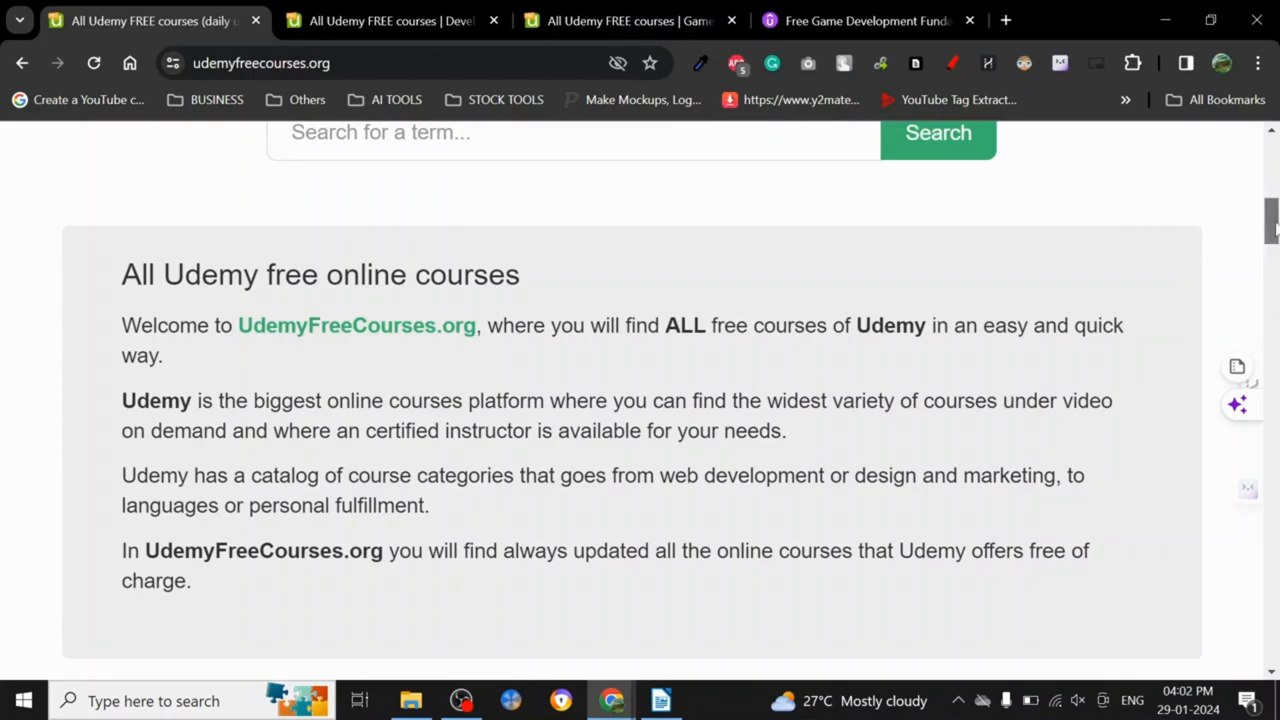
scroll("up", 3)
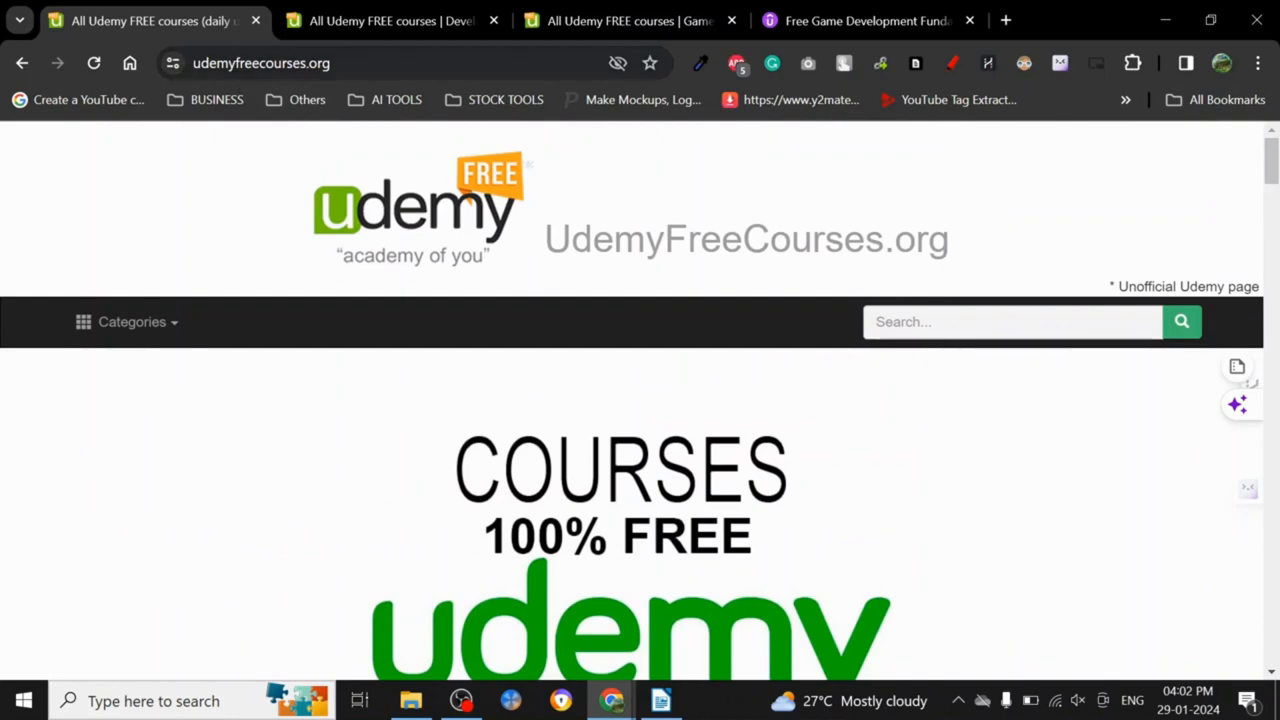
scroll("down", 3)
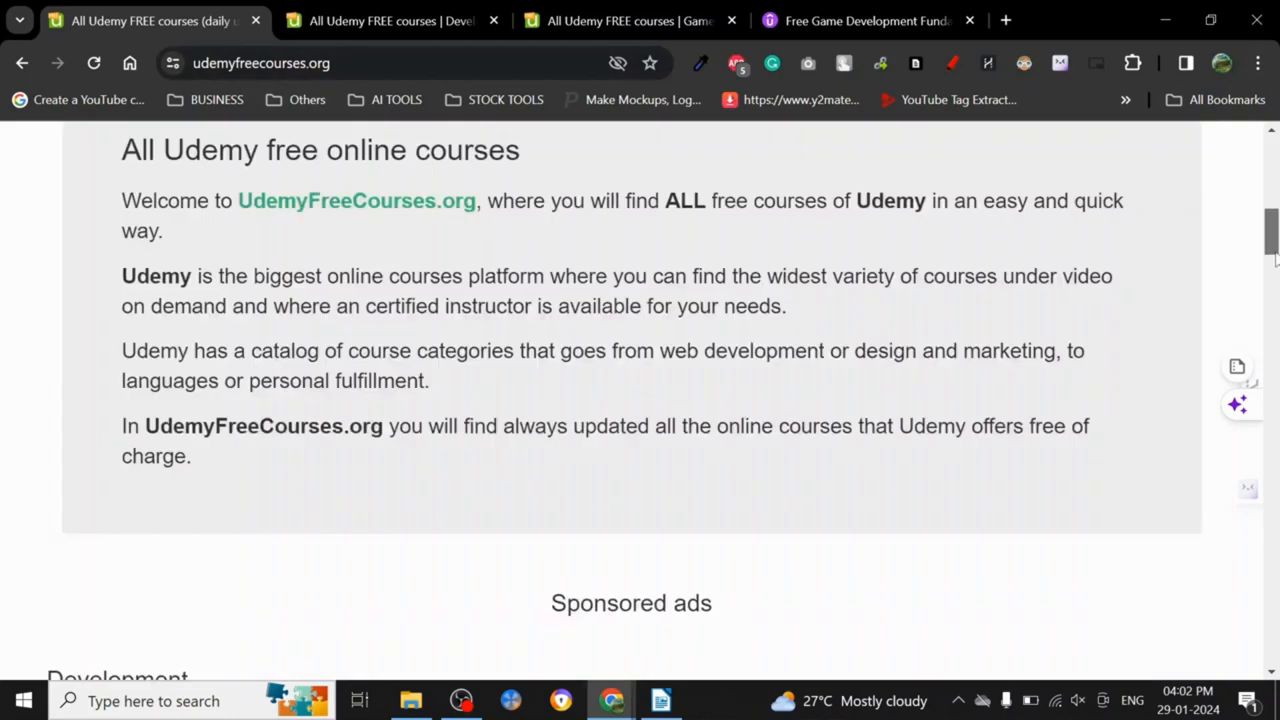
scroll("down", 3)
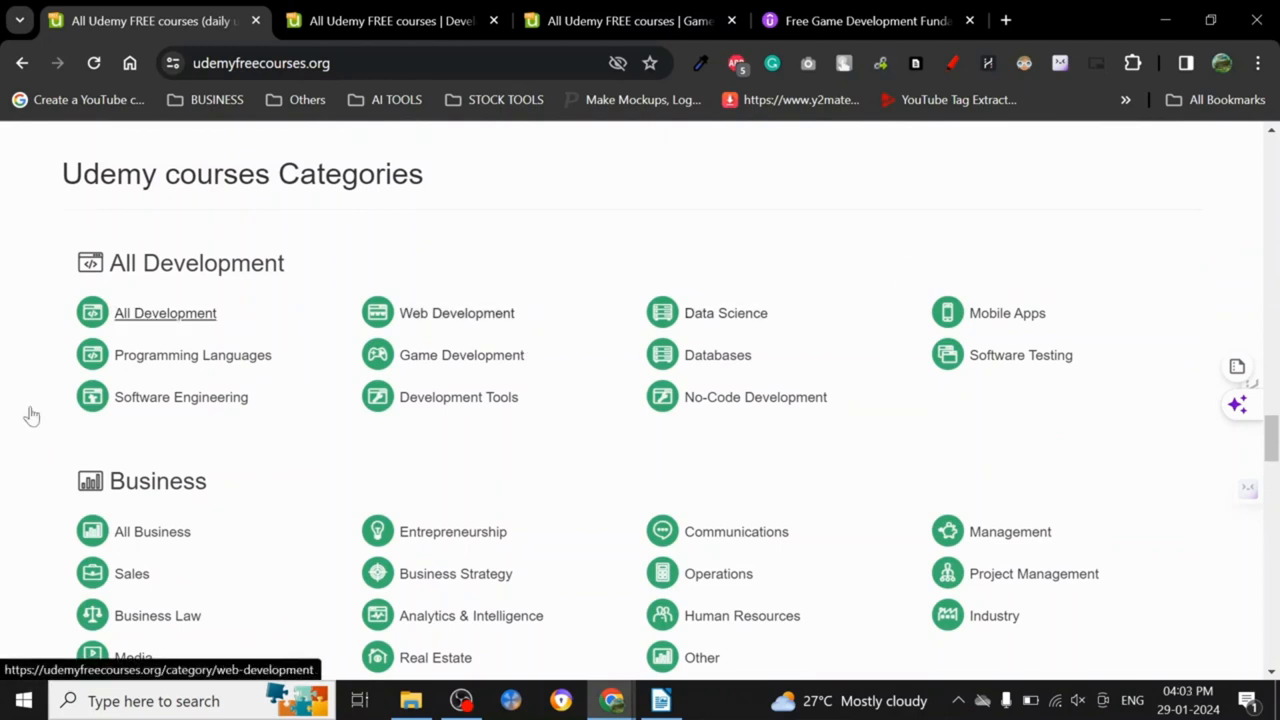
mouse_move(1135, 337)
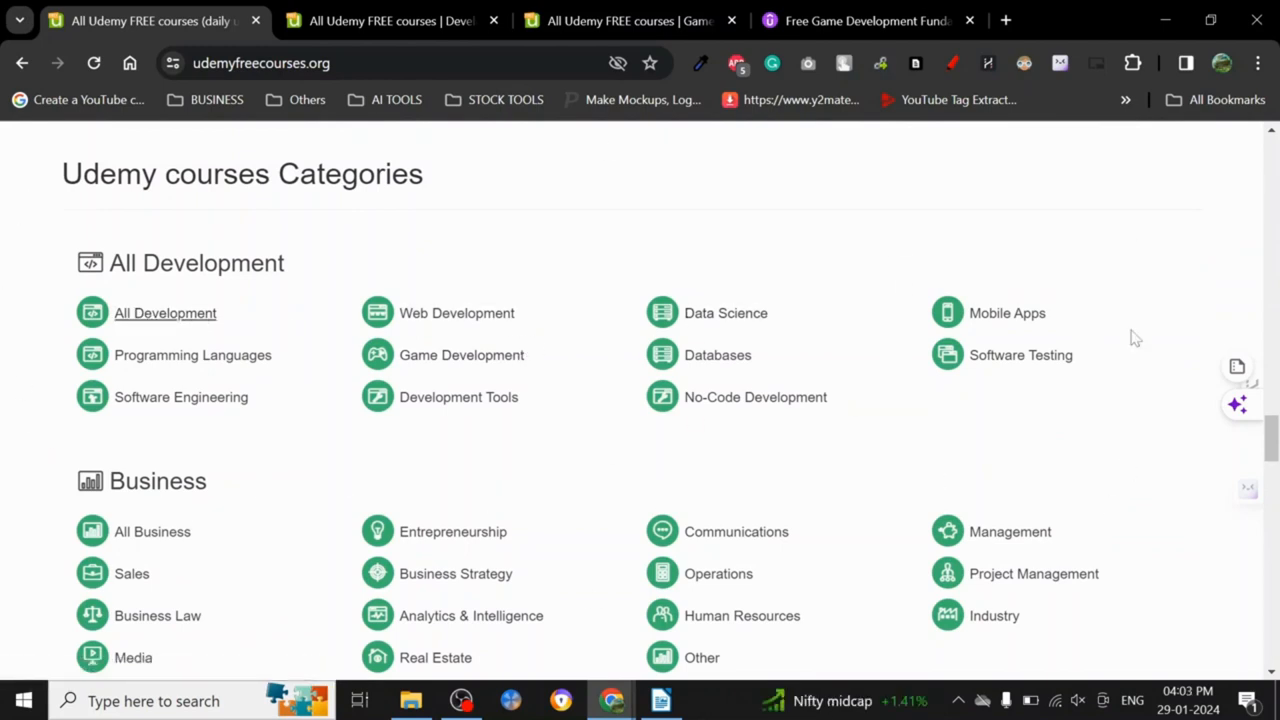
scroll("down", 3)
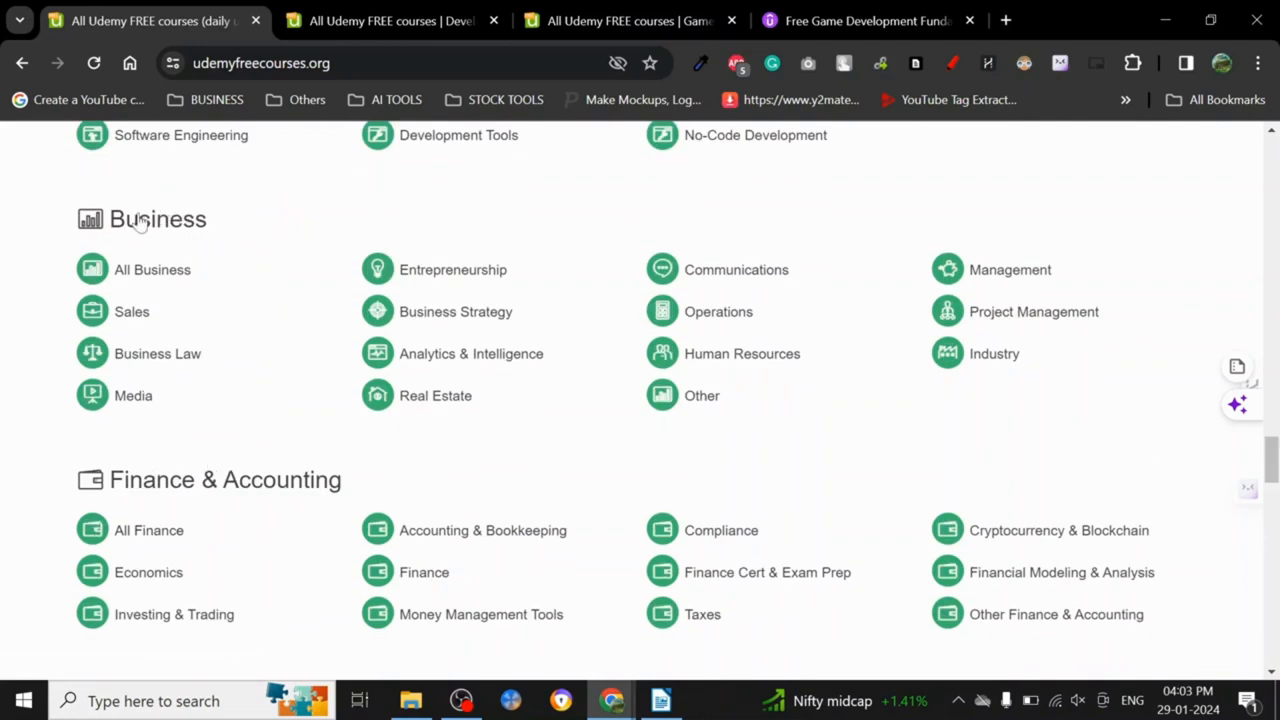
mouse_move(203, 230)
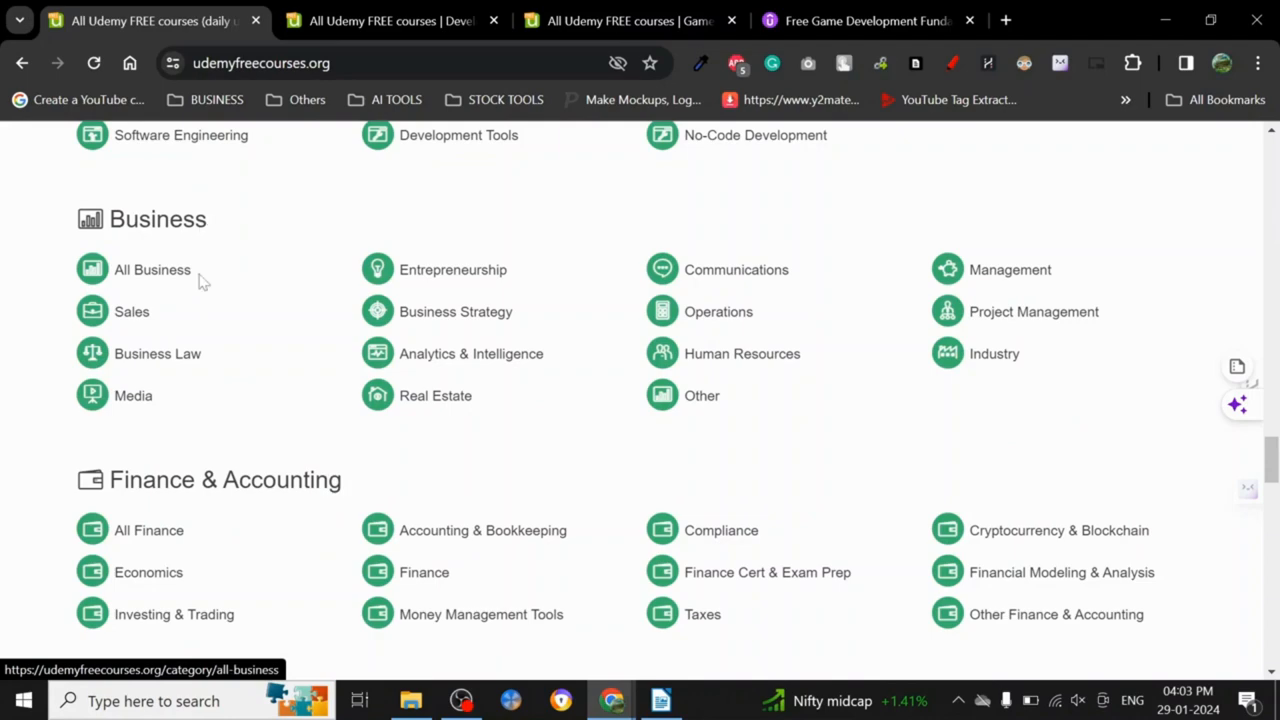
scroll("down", 3)
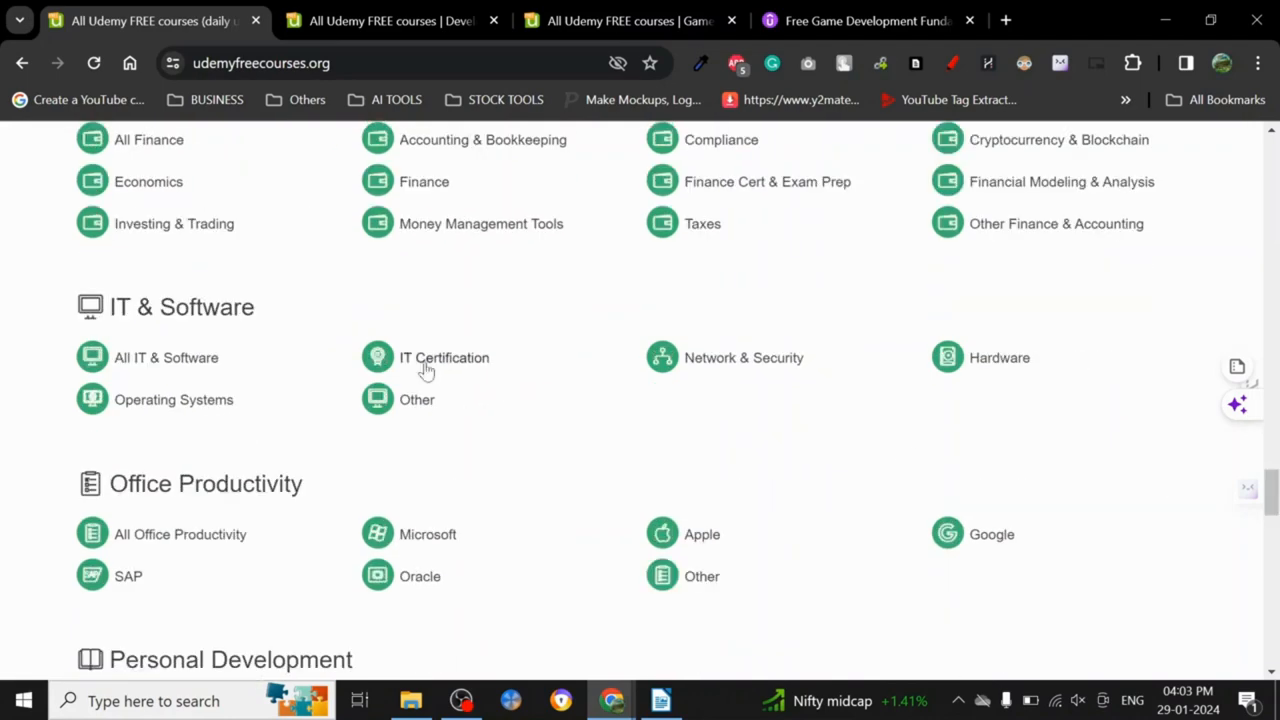
mouse_move(205, 571)
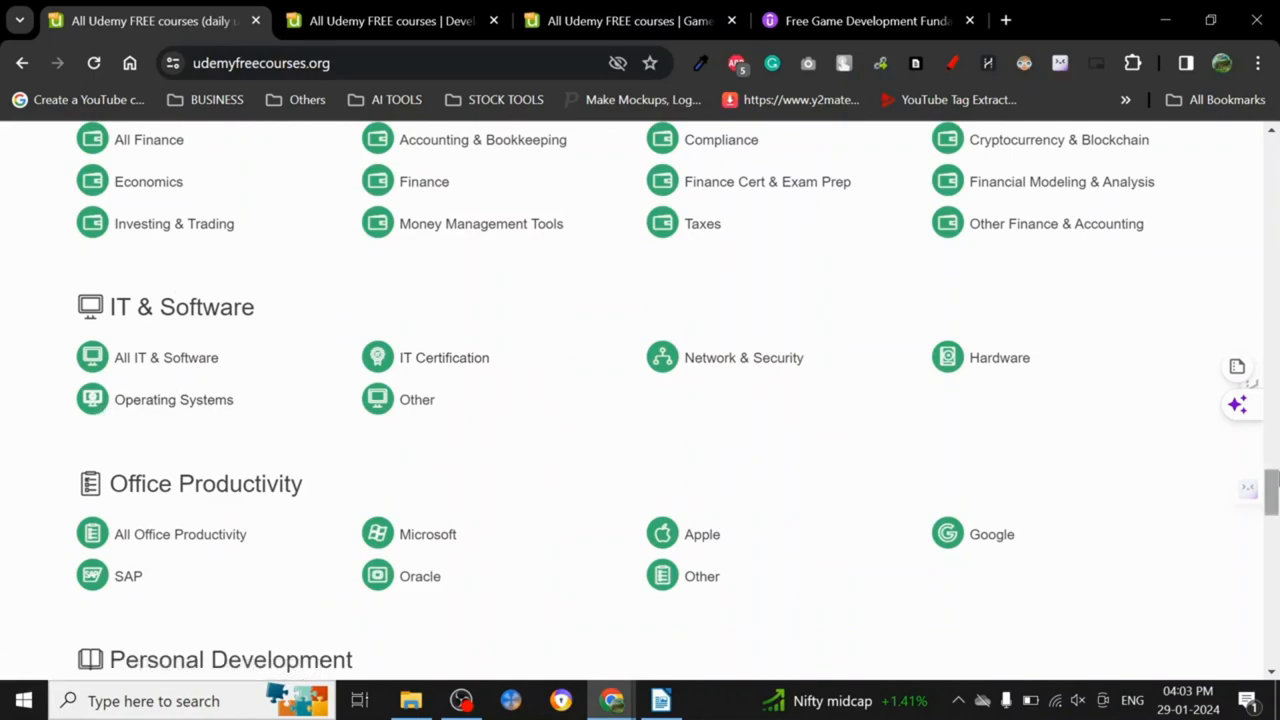
scroll("down", 3)
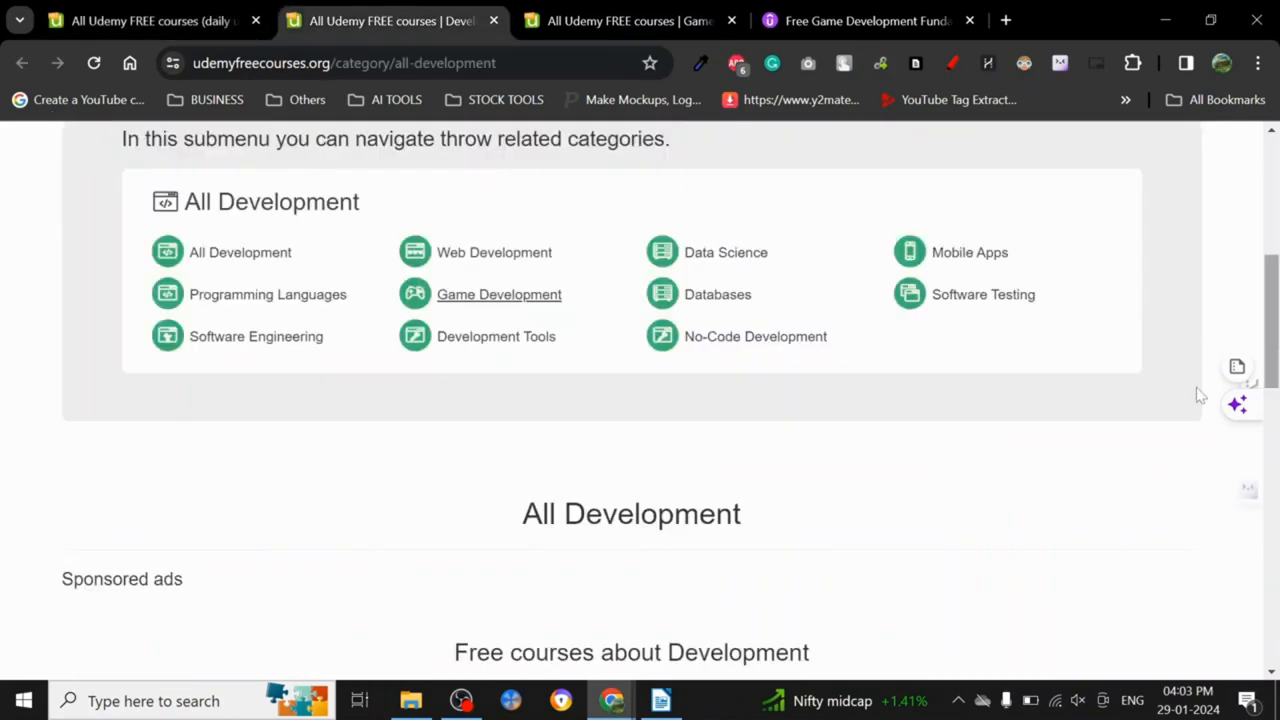
- Scroll the All Development course list and switch to the Game Development category page
scroll("up", 3)
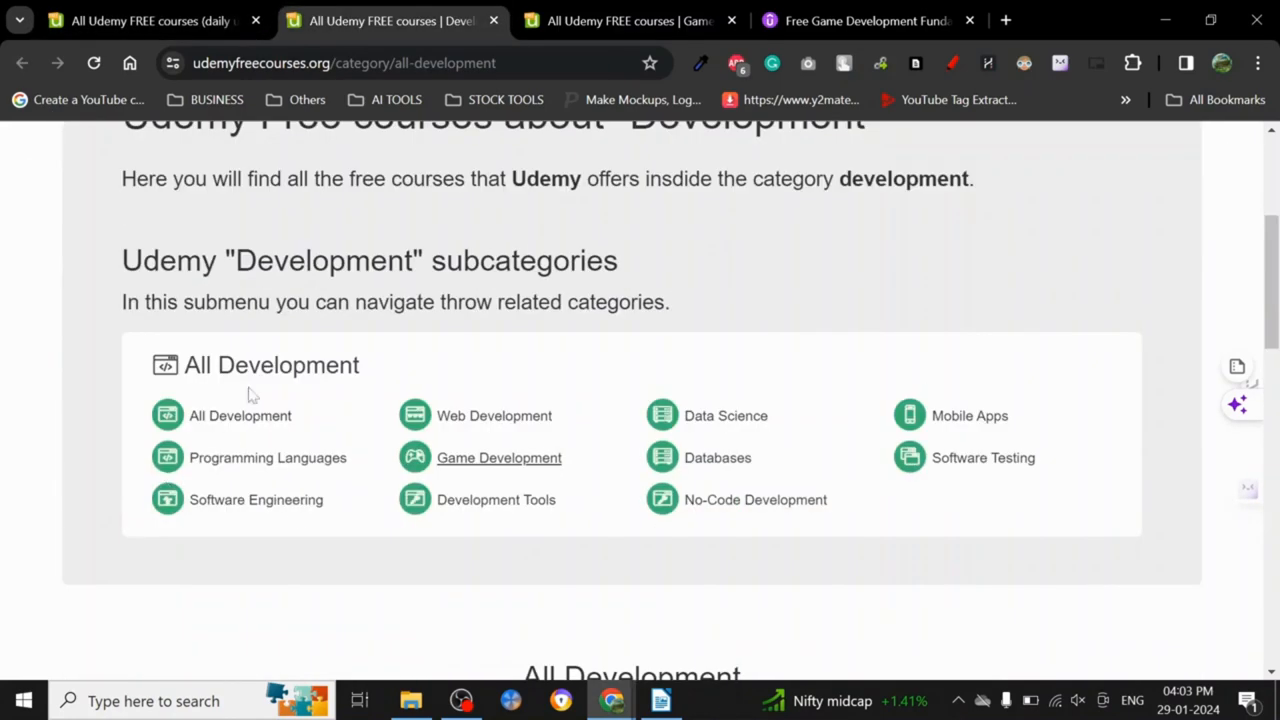
mouse_move(228, 432)
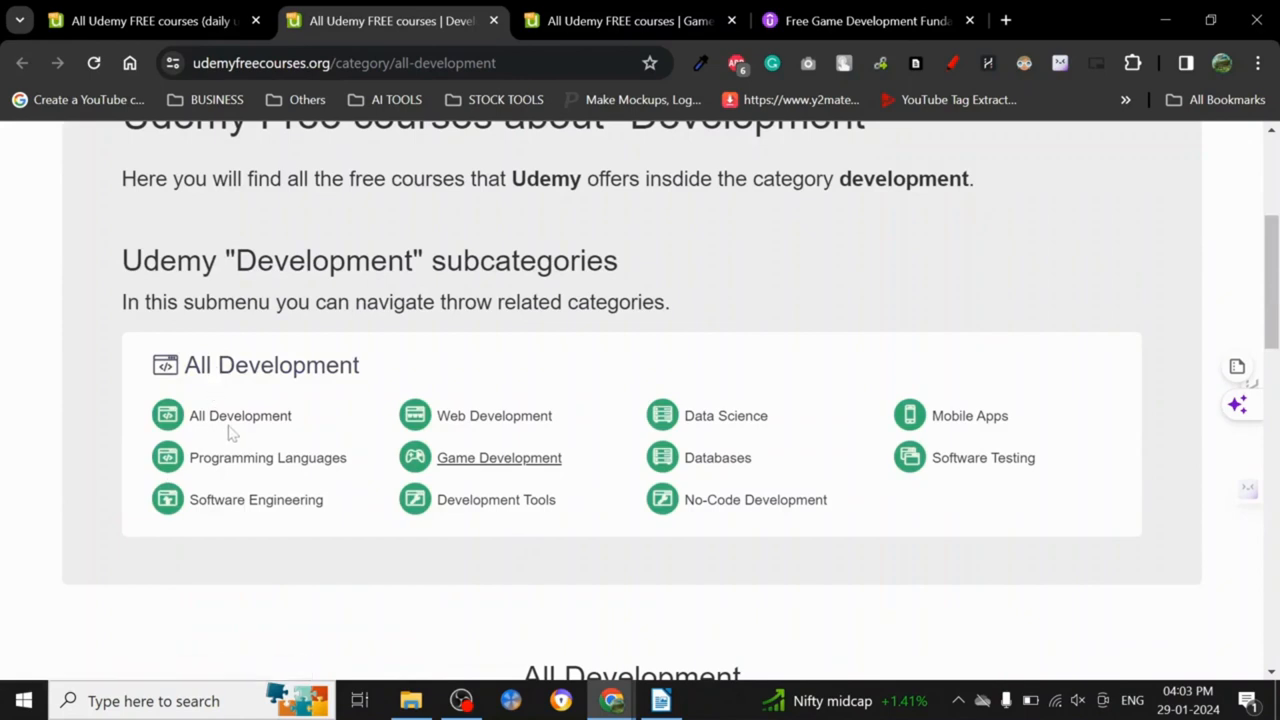
mouse_move(848, 474)
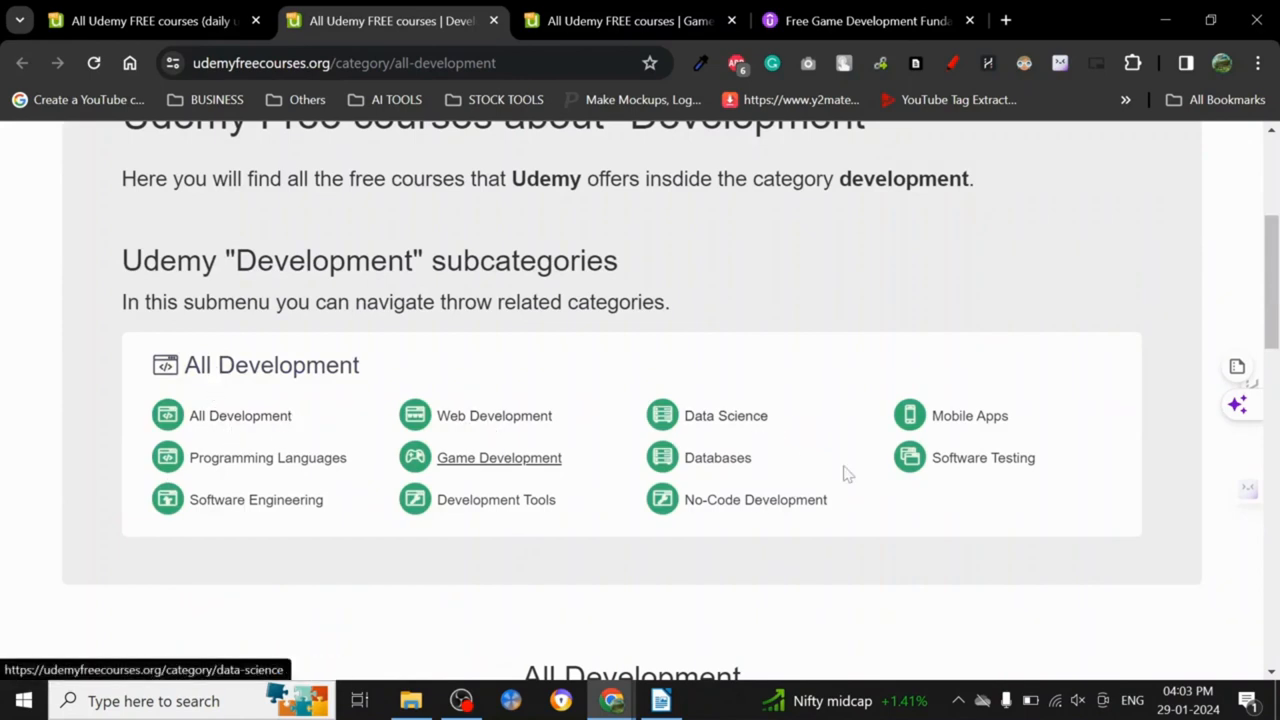
mouse_move(499, 457)
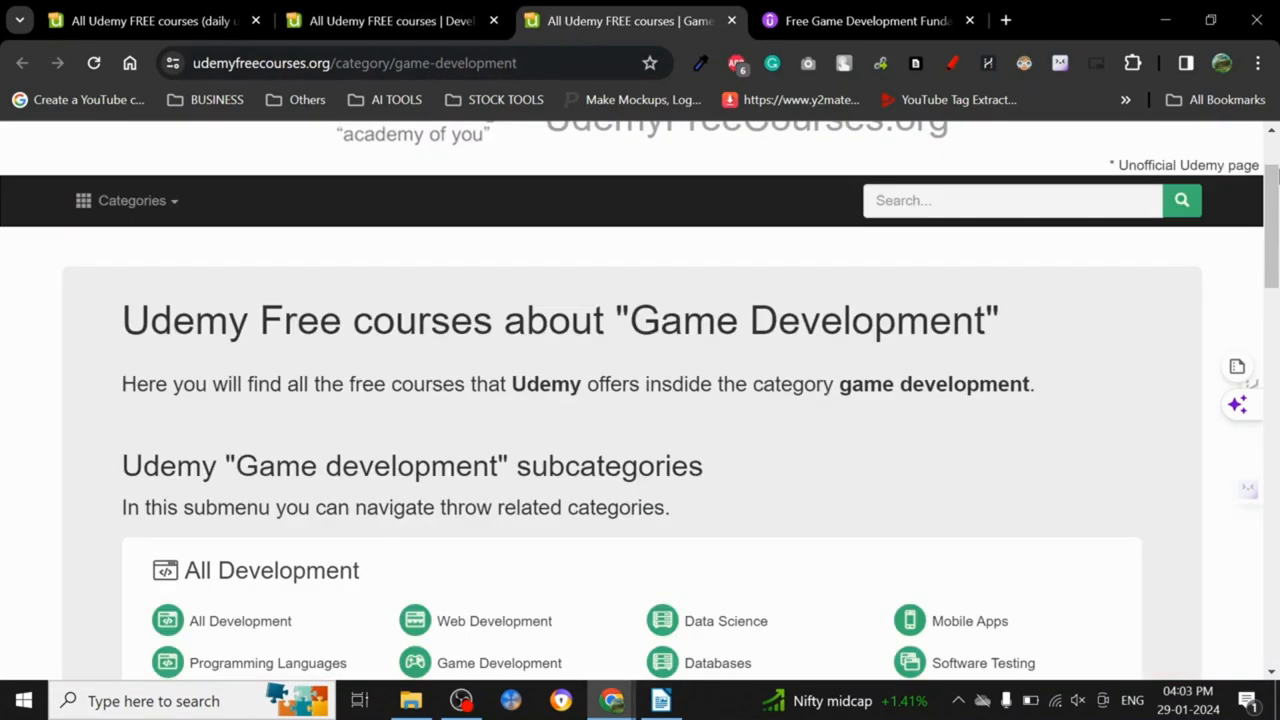
scroll("down", 3)
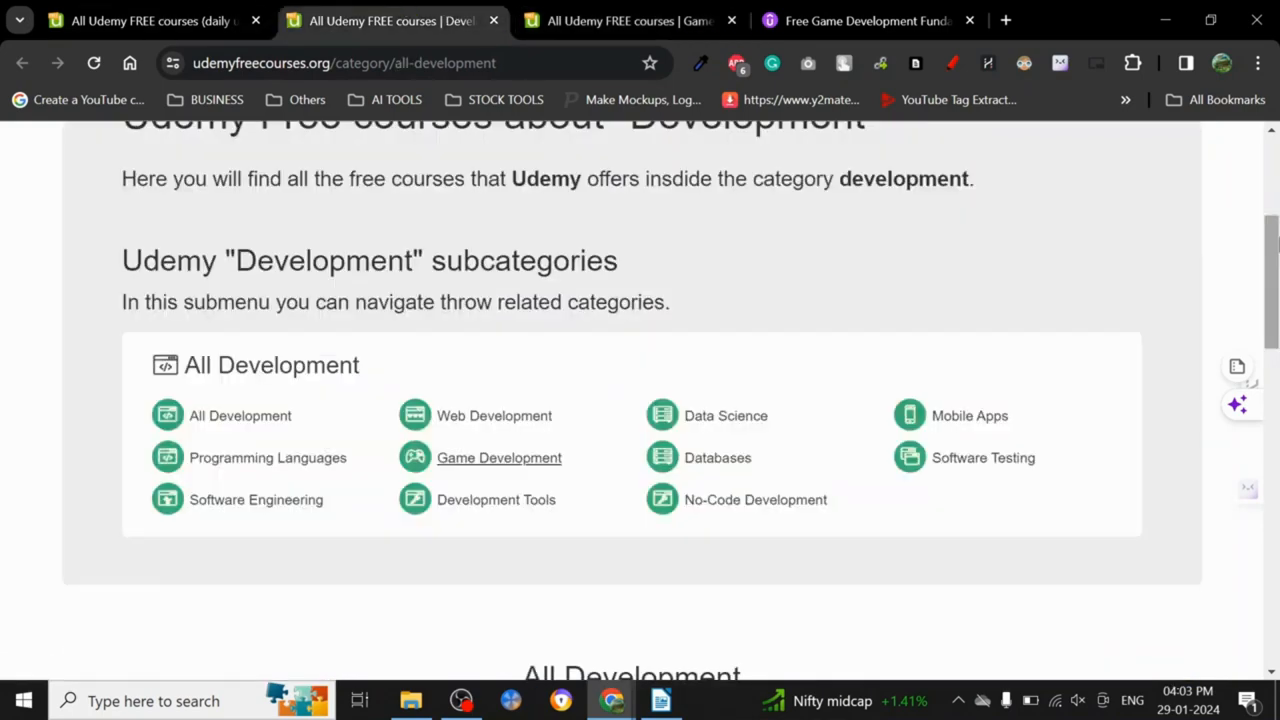
scroll("down", 3)
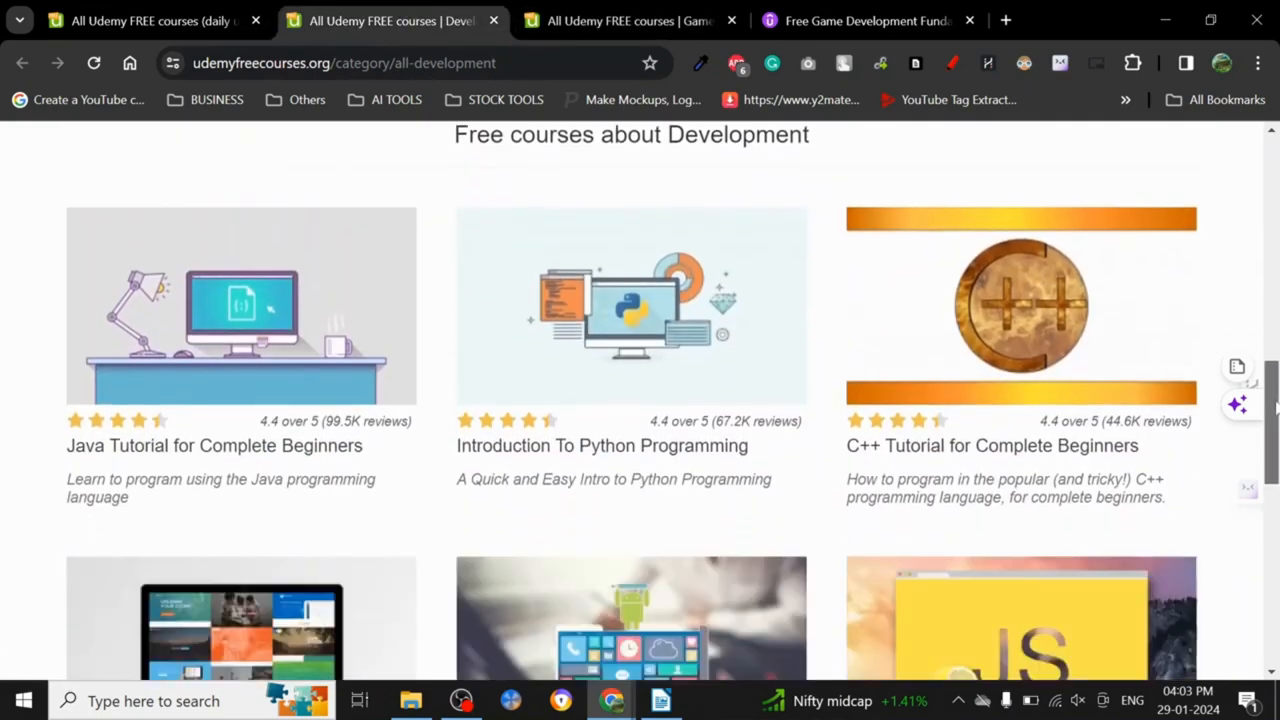
left_click(620, 20)
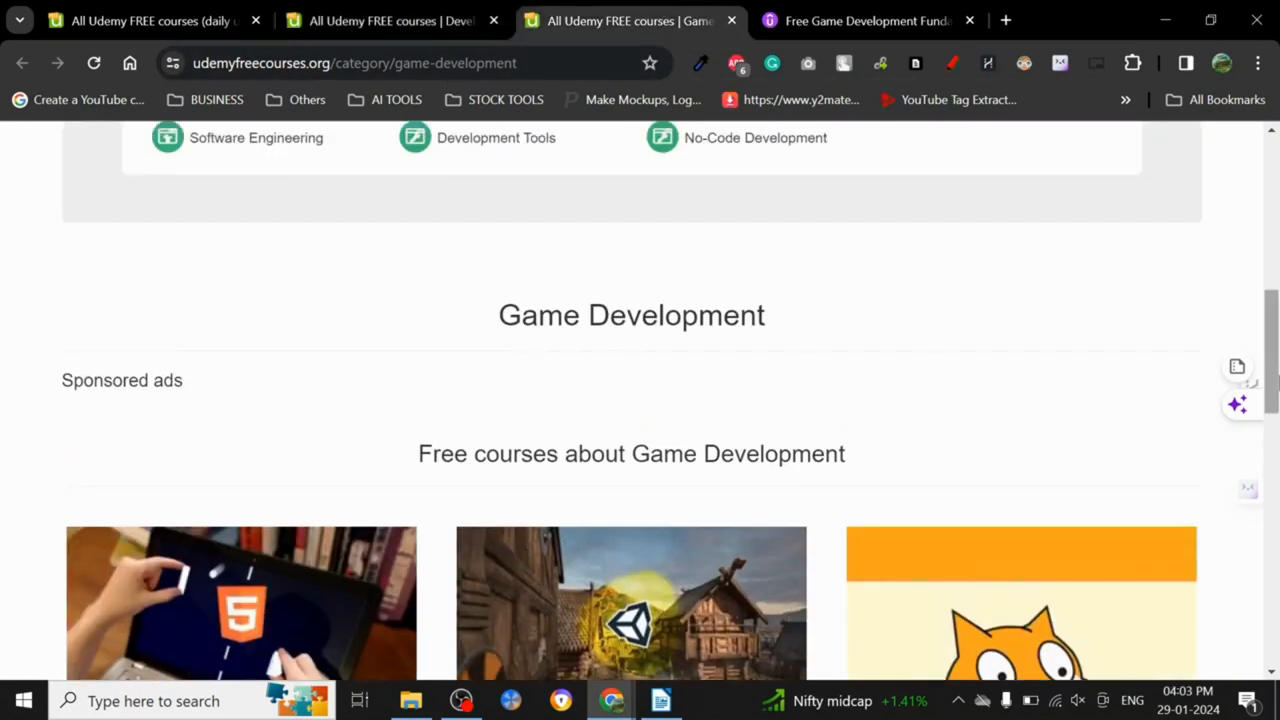
- Open the Scratch Game Programming course from the Game Development list on Udemy
scroll("down", 3)
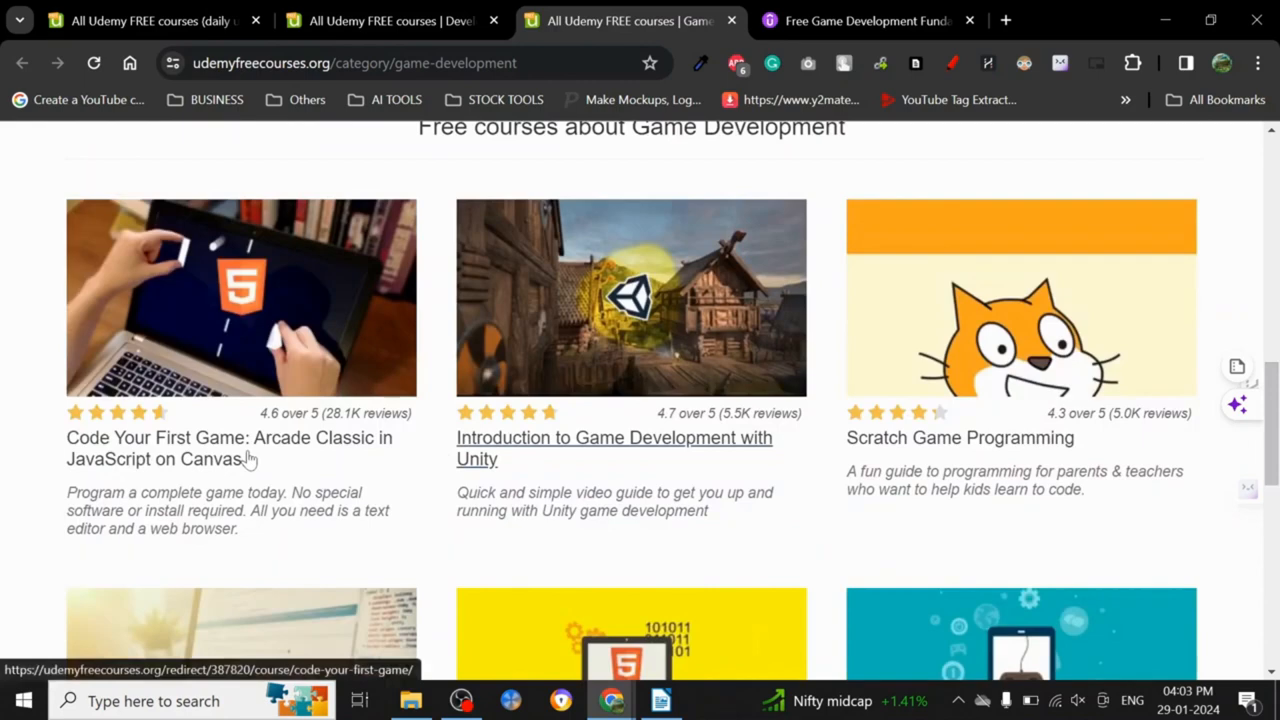
mouse_move(945, 450)
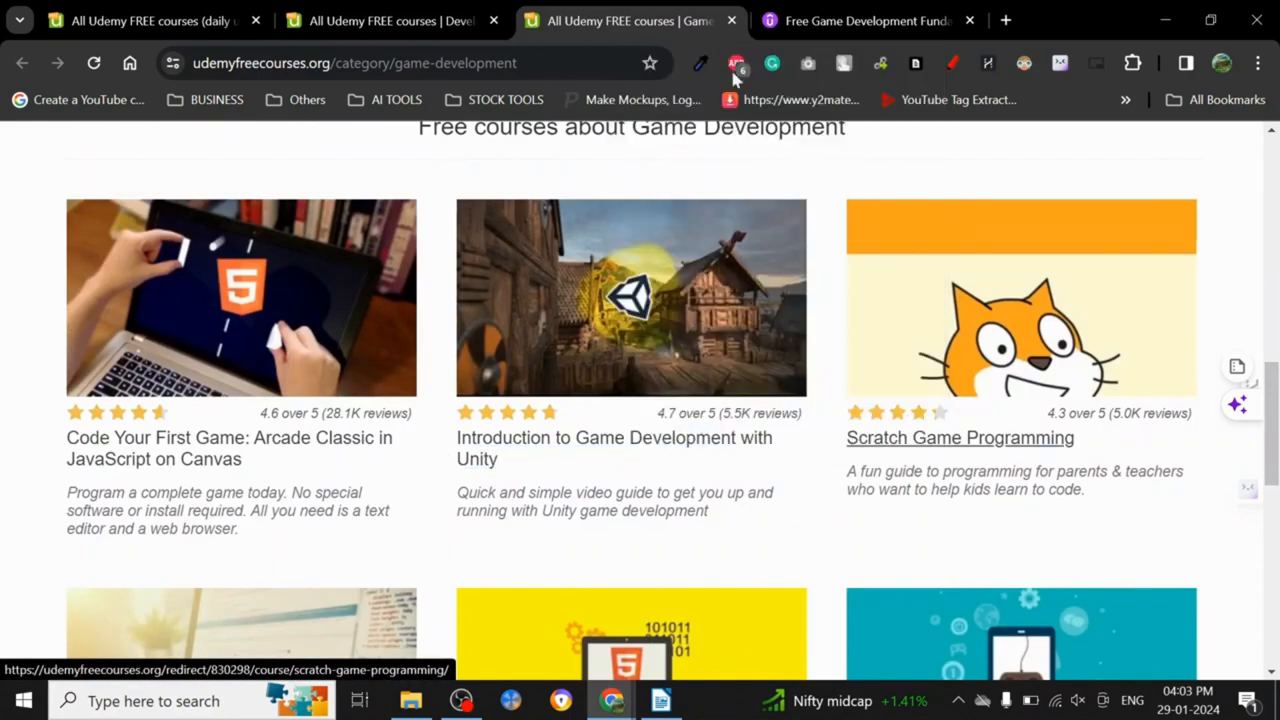
left_click(959, 437)
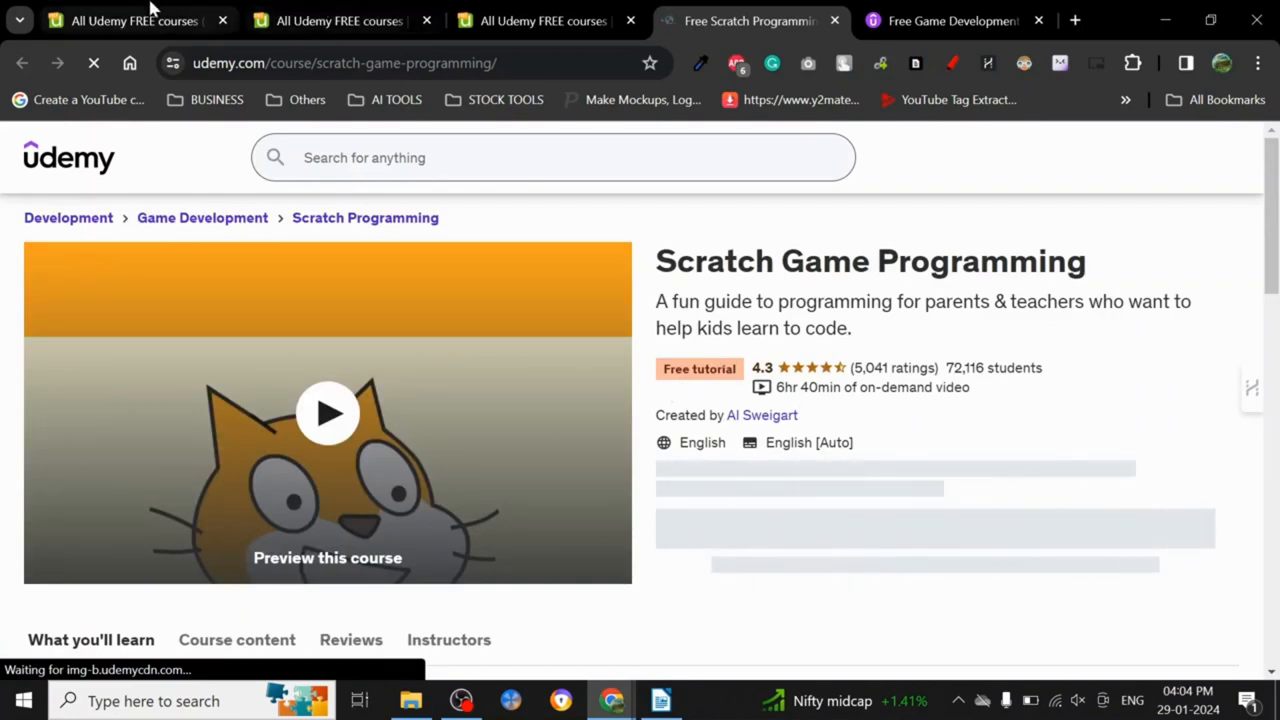
- Return to the homepage and scroll its categories down to Teaching & Academics
left_click(120, 20)
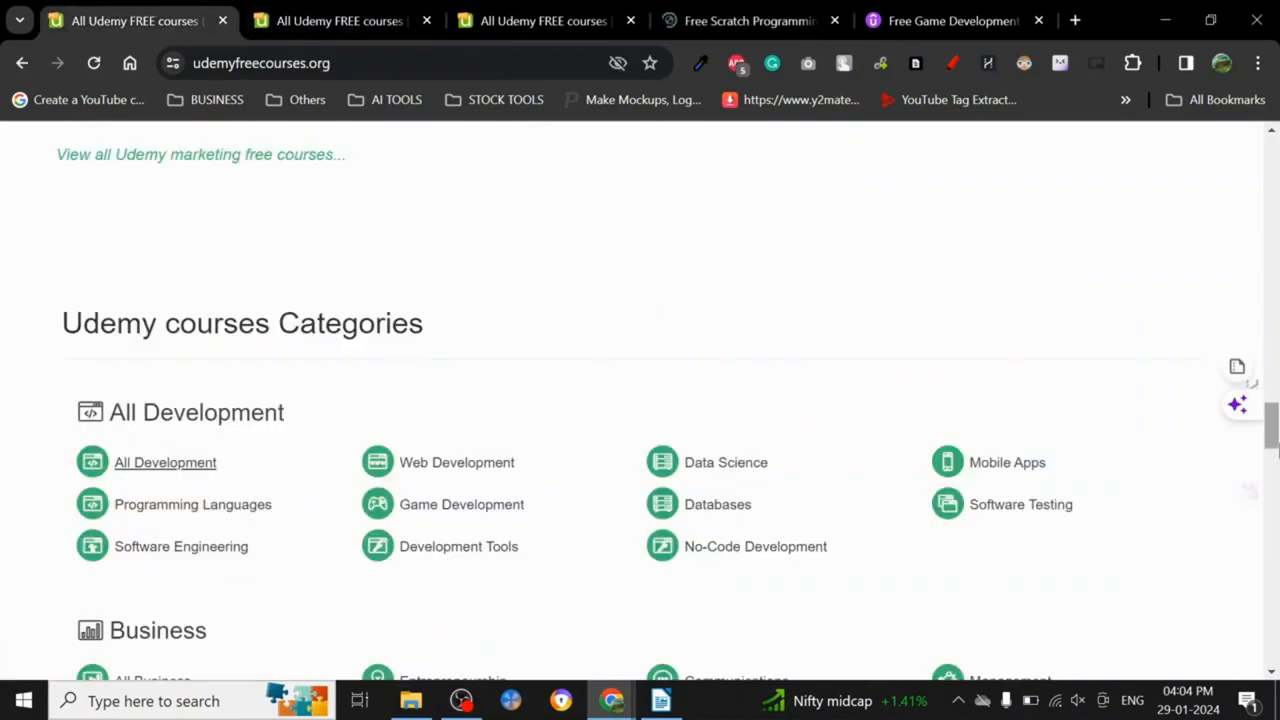
scroll("down", 3)
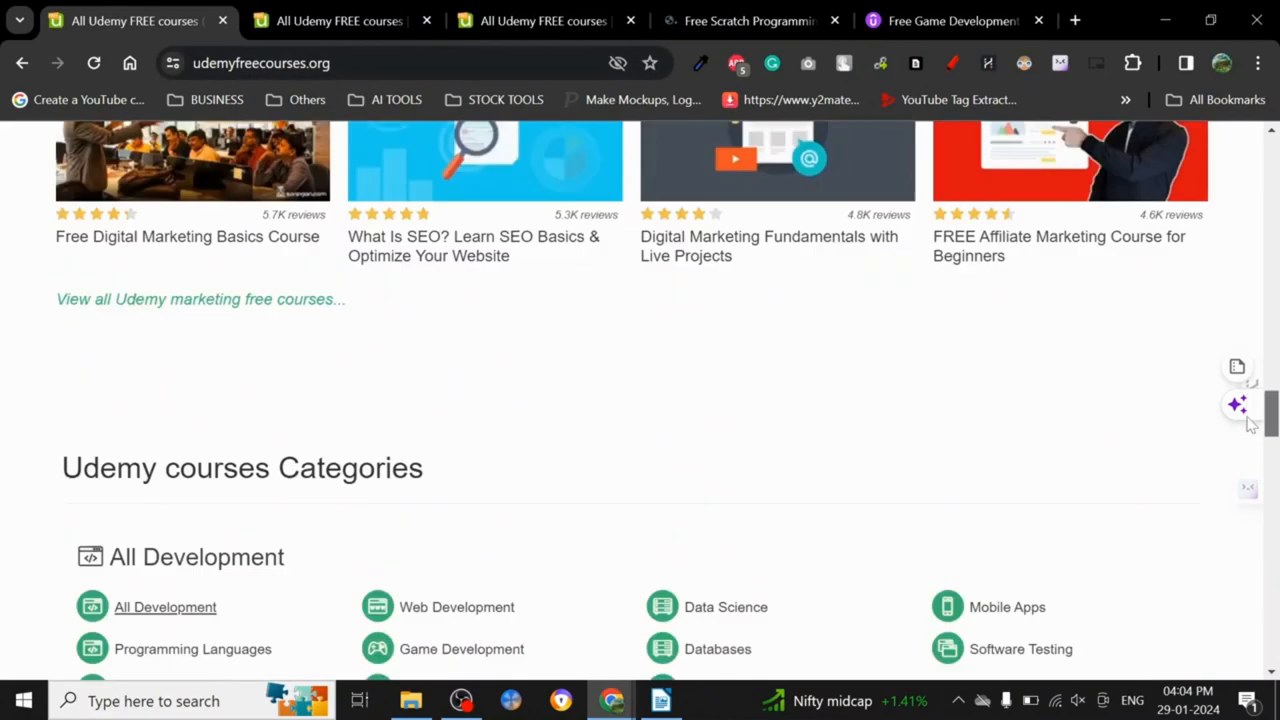
scroll("down", 3)
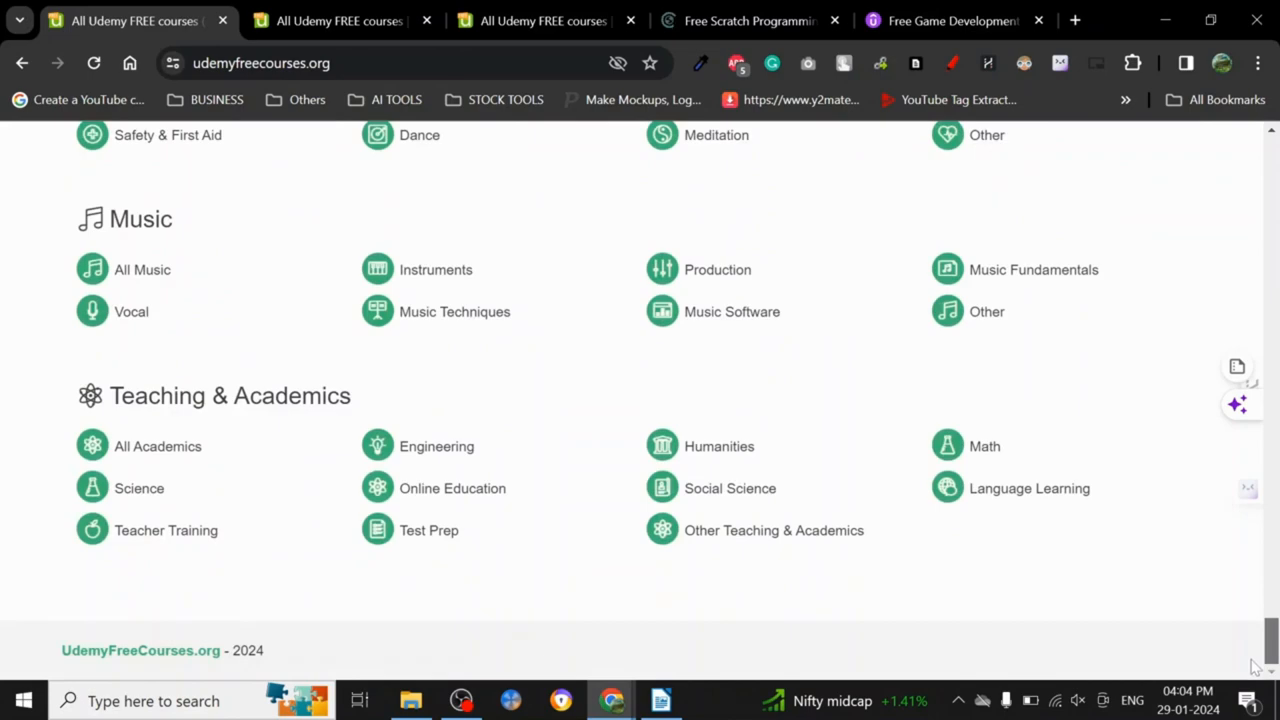
left_click(749, 20)
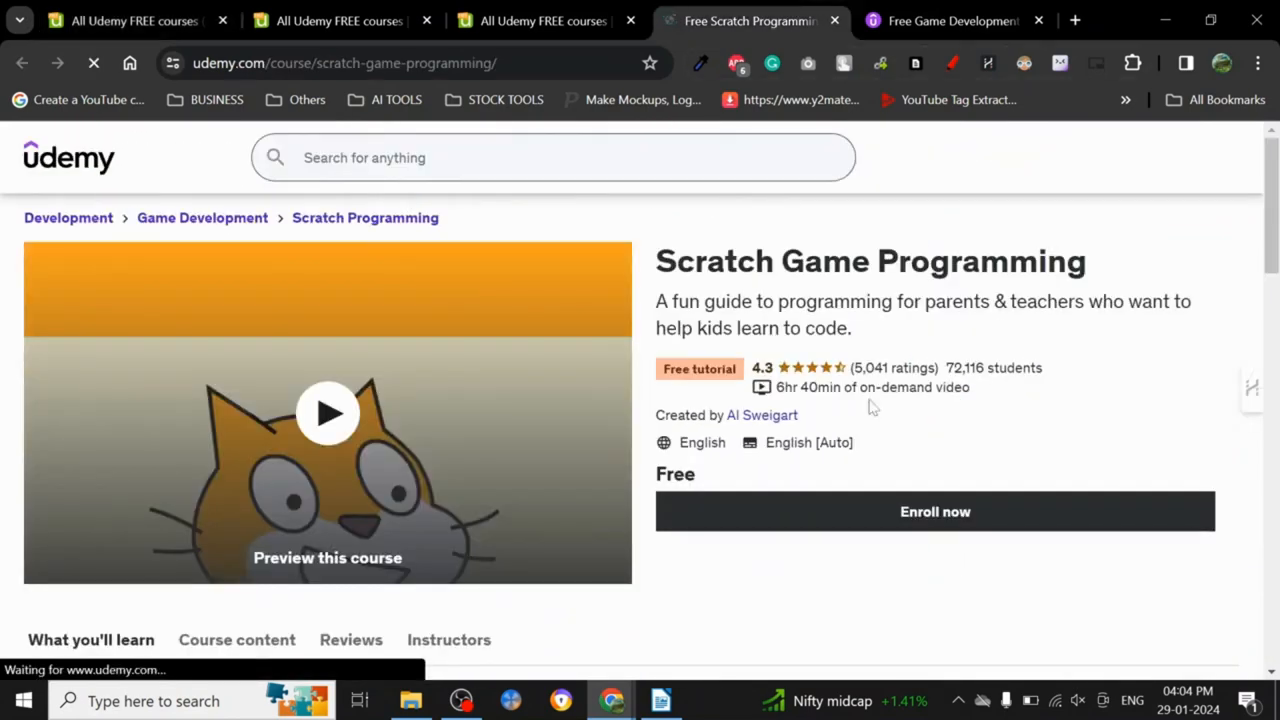
mouse_move(1083, 326)
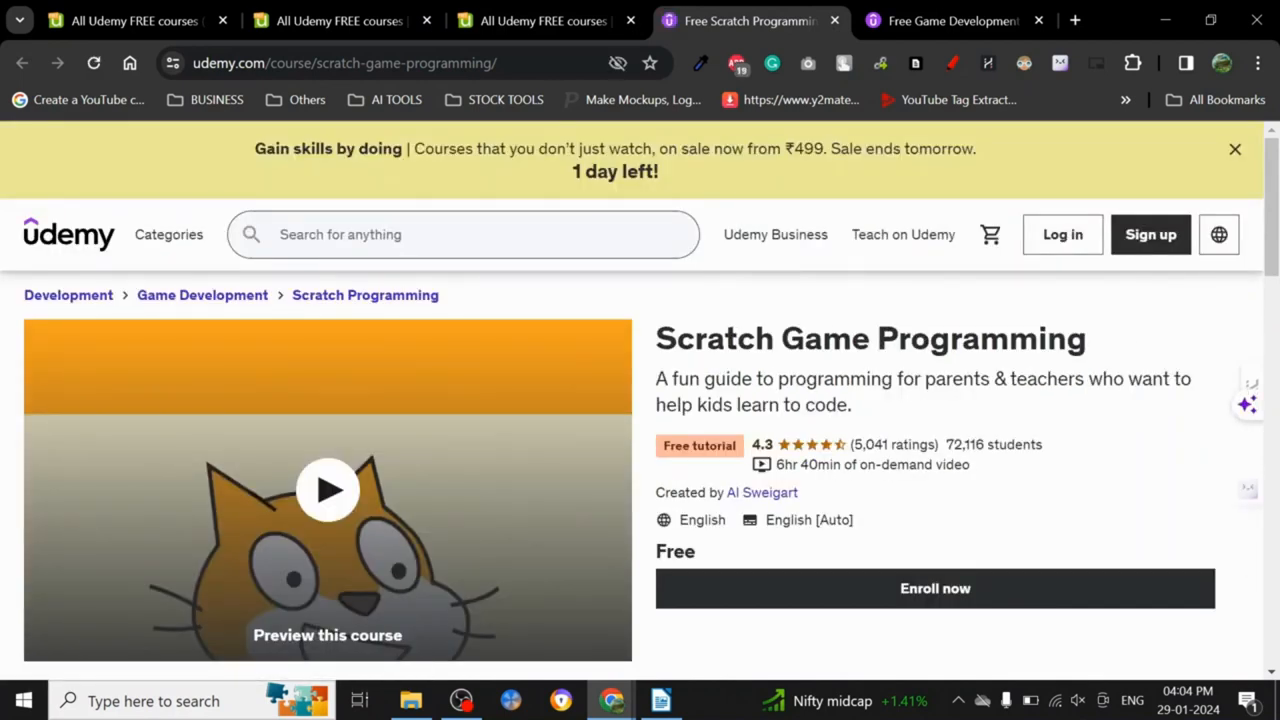
left_click(120, 20)
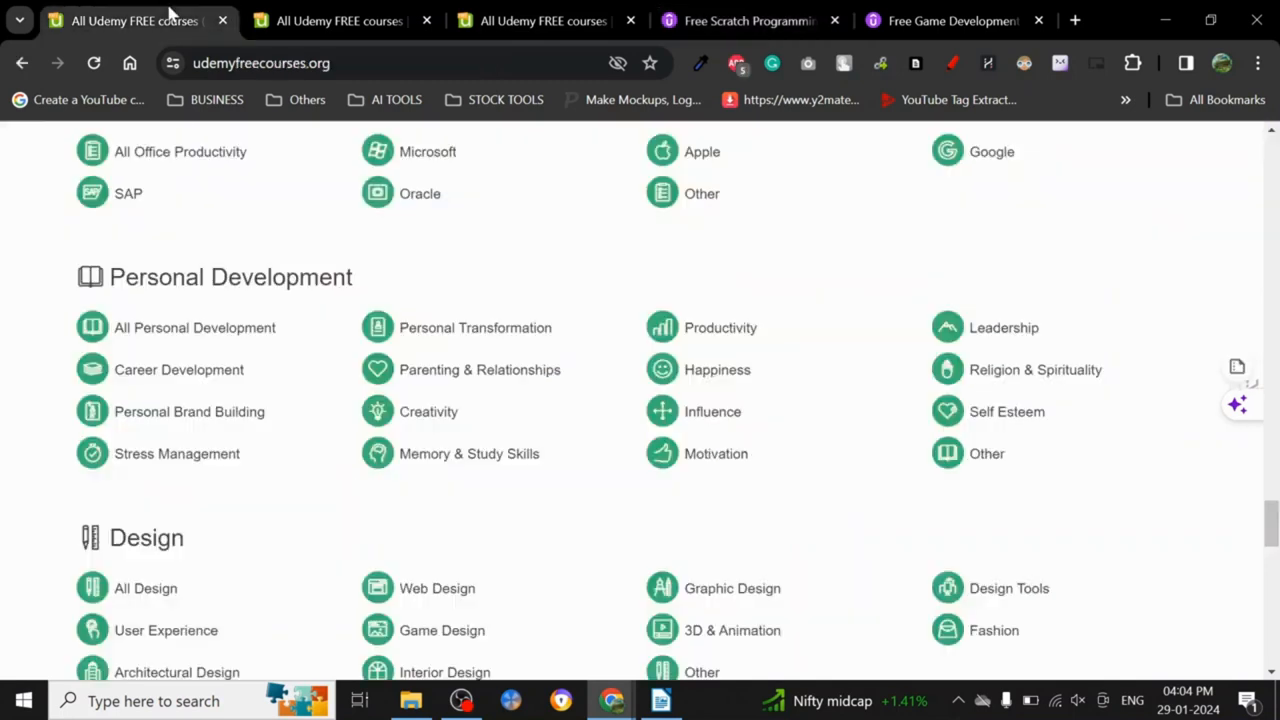
mouse_move(1135, 293)
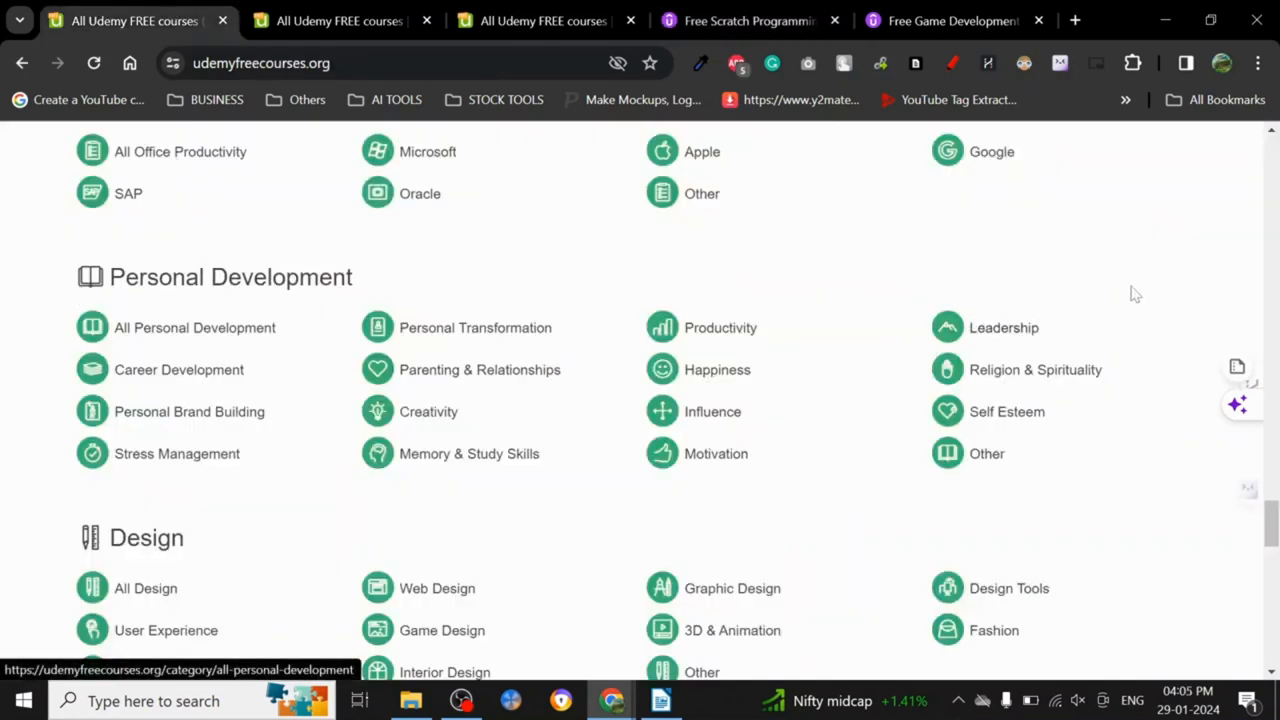
mouse_move(1181, 502)
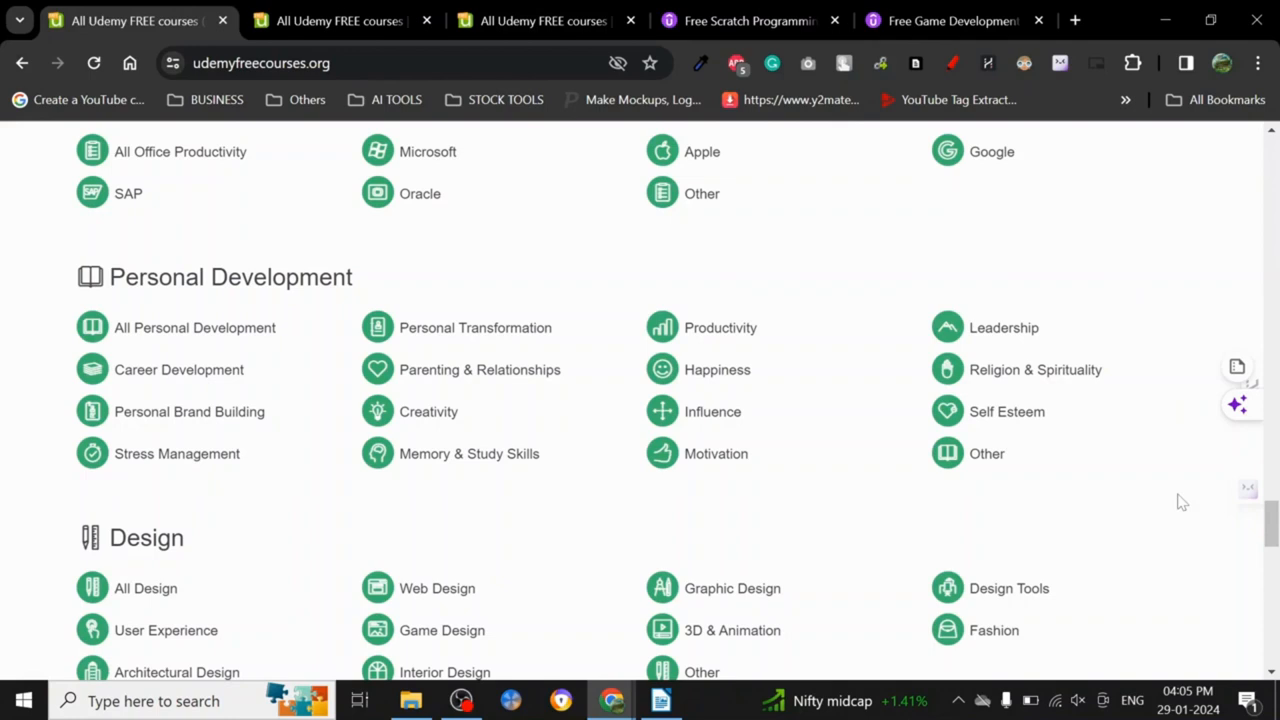